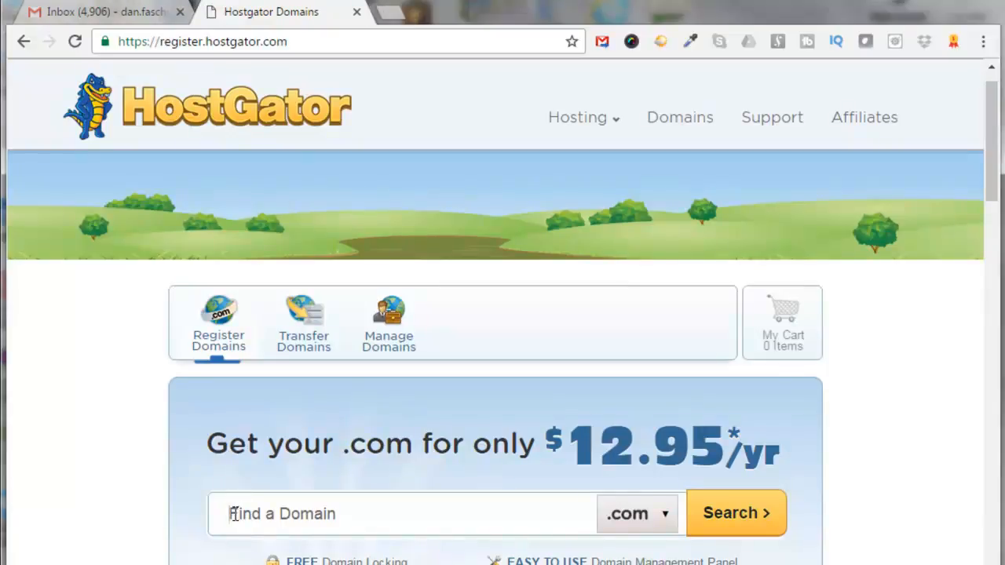
- Search for banneradsagency.com and add the available domain to the cart
text(banneradsagency)
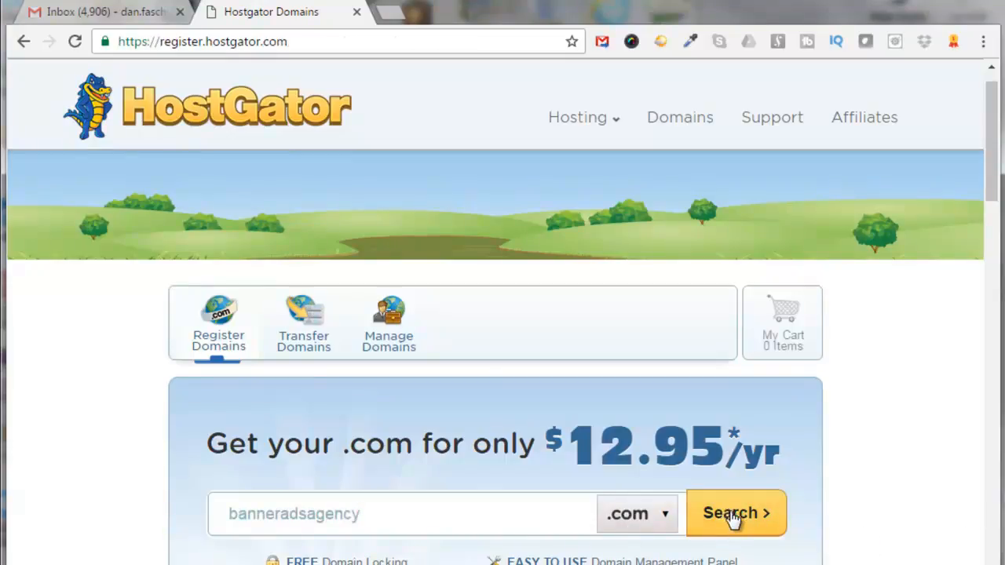
click(735, 513)
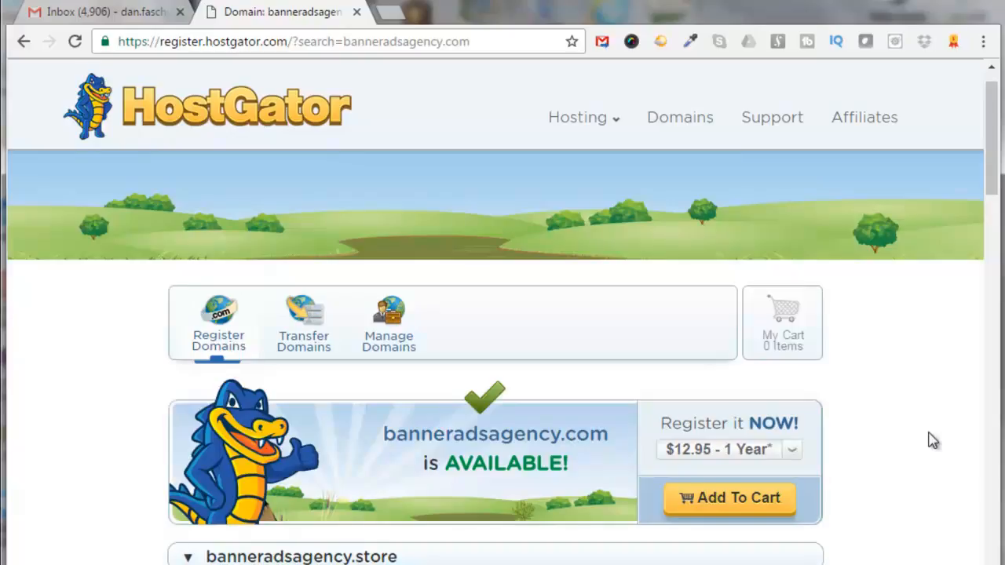
mouse_move(714, 502)
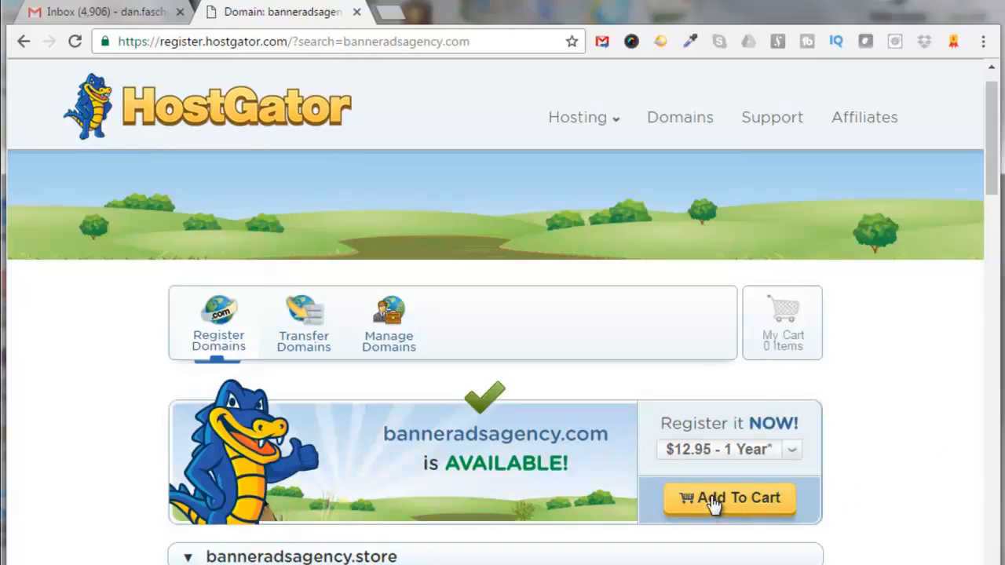
click(728, 498)
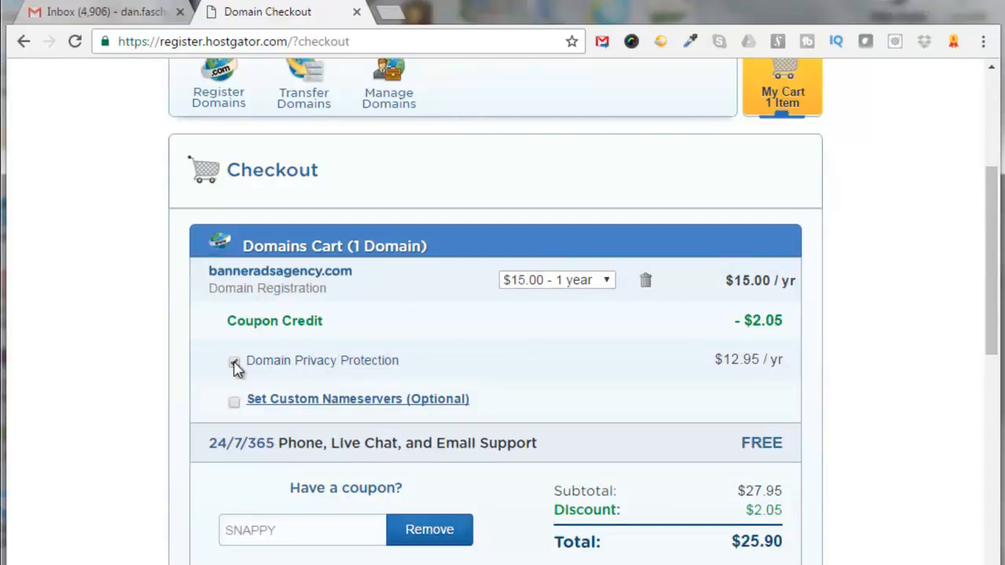
- Remove domain privacy protection, accept the Terms of Service, and submit the order
click(234, 360)
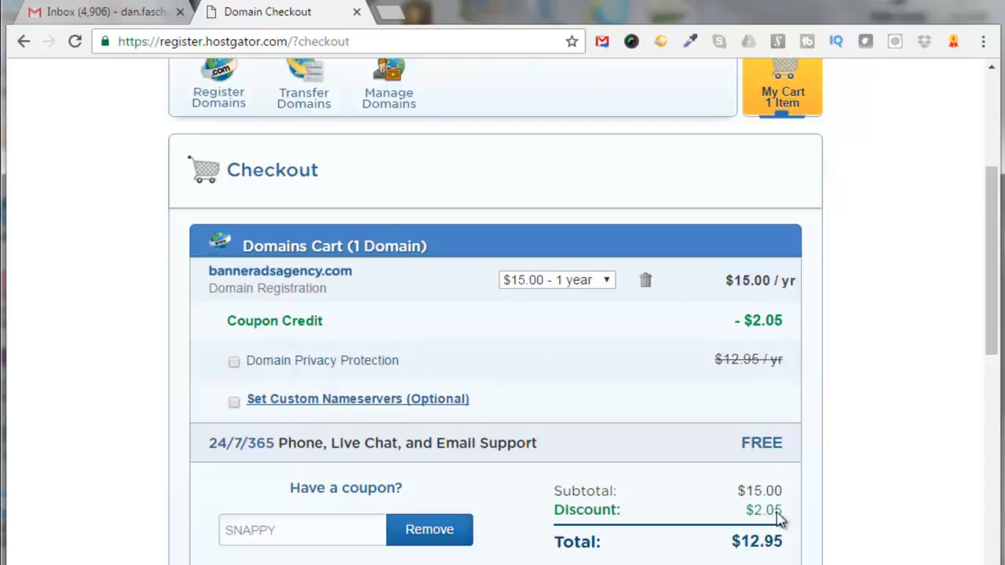
mouse_move(799, 551)
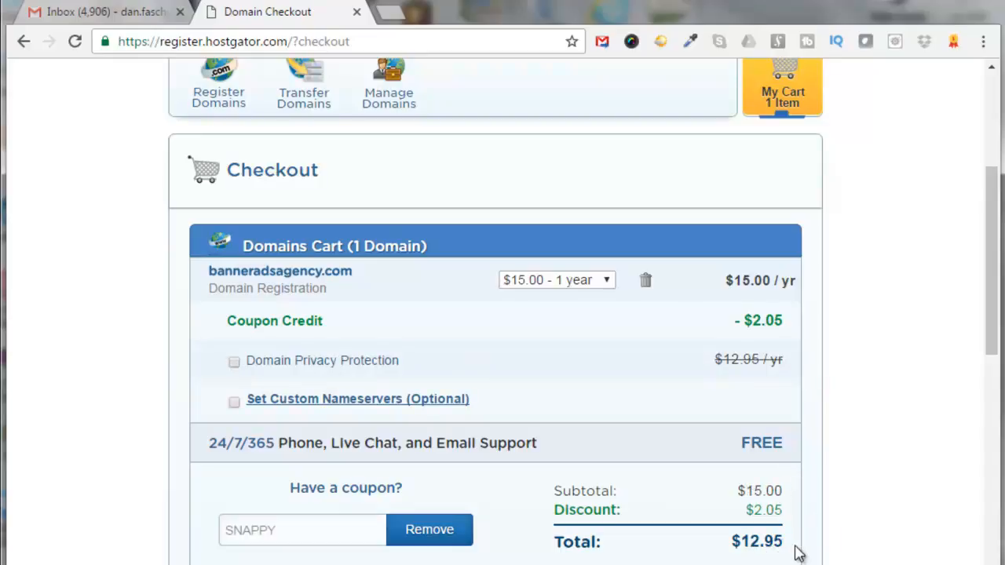
scroll(down, 3)
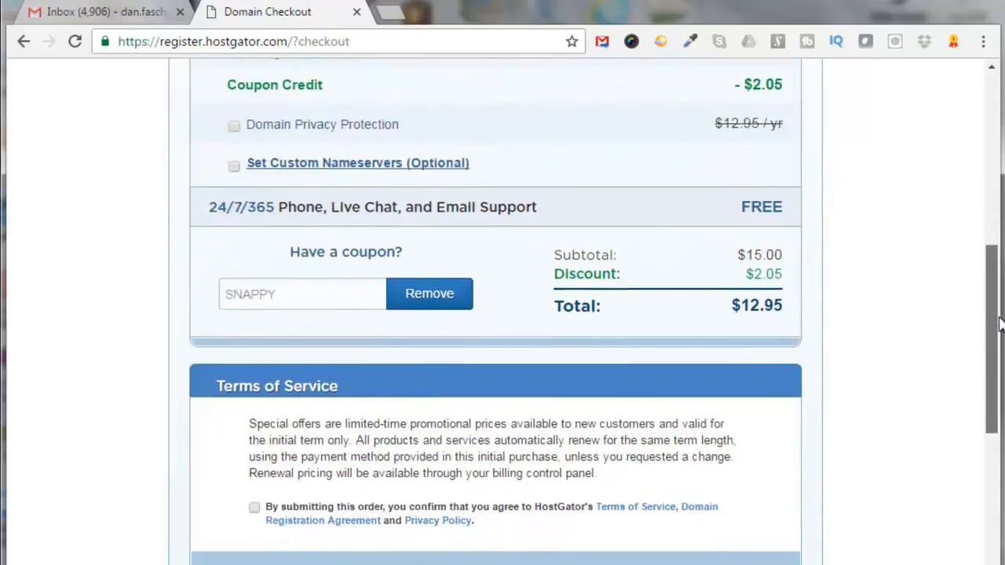
scroll(down, 3)
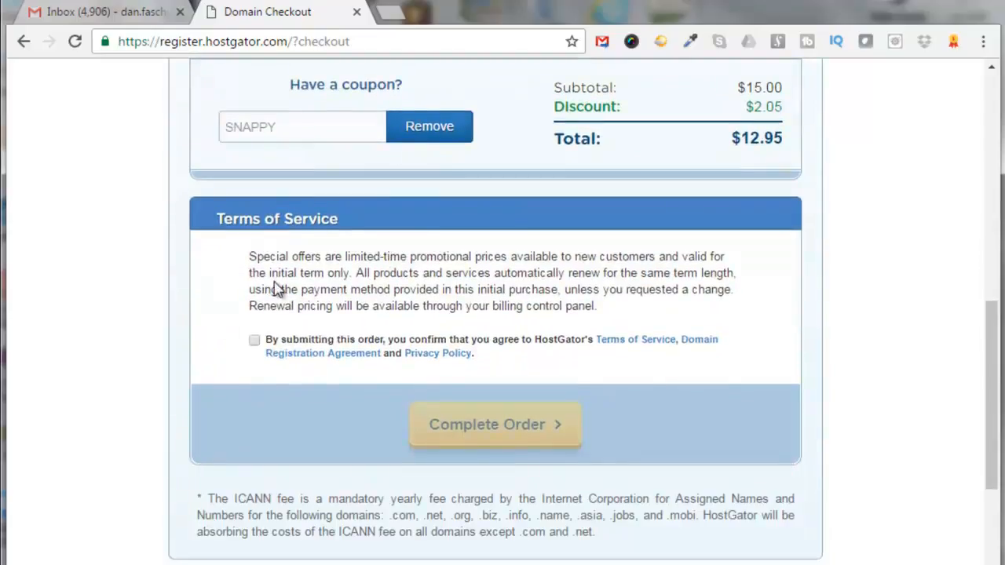
click(253, 339)
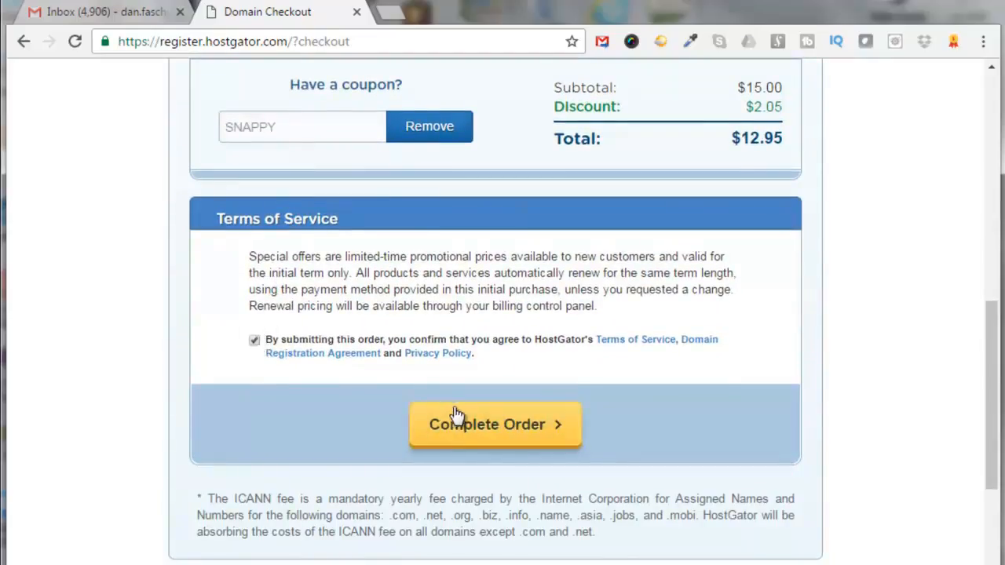
click(495, 423)
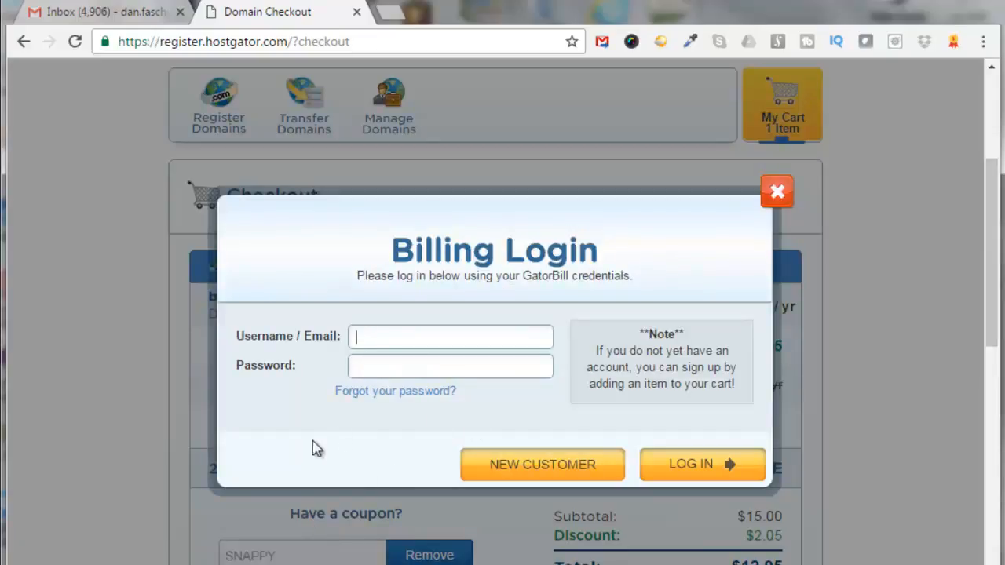
mouse_move(187, 446)
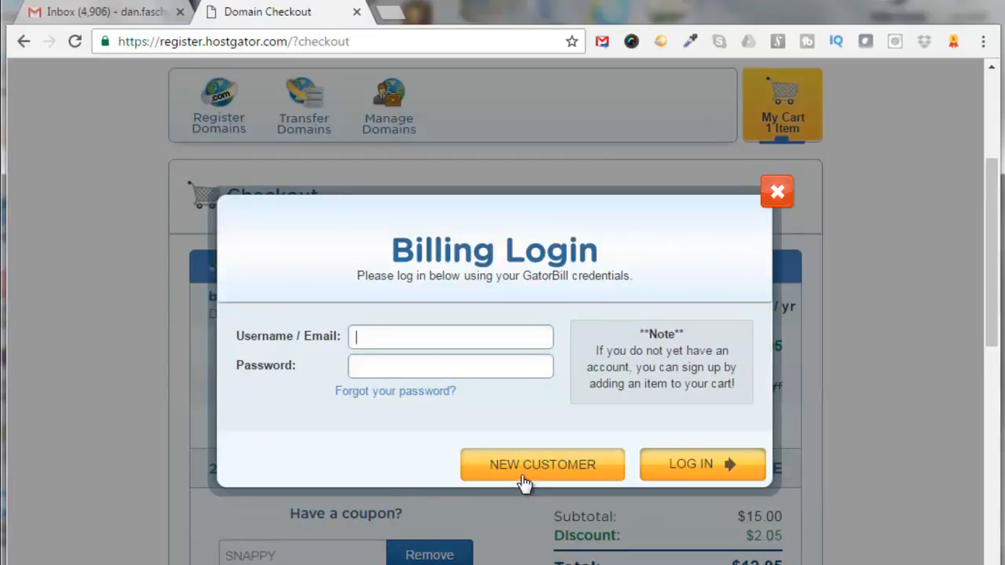
mouse_move(550, 470)
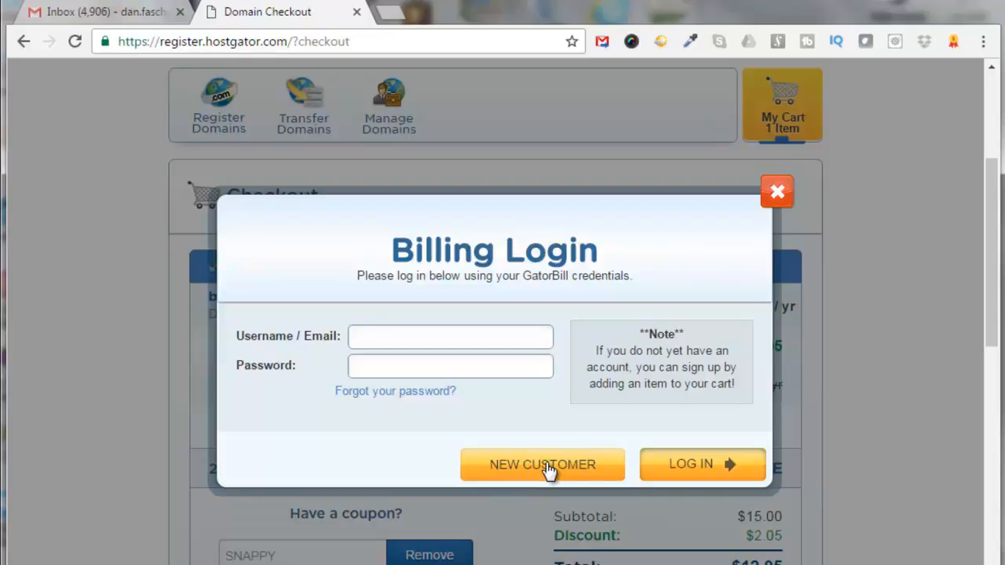
- Choose New Customer in the Billing Login popup to reach credit card billing
click(541, 464)
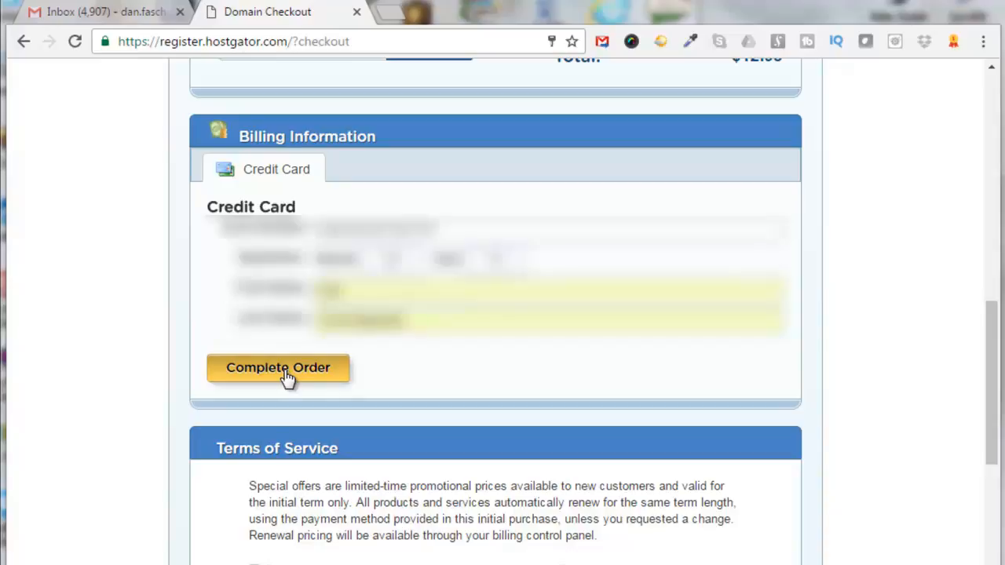
- Complete the banneradsagency.com order with the entered card details
click(278, 367)
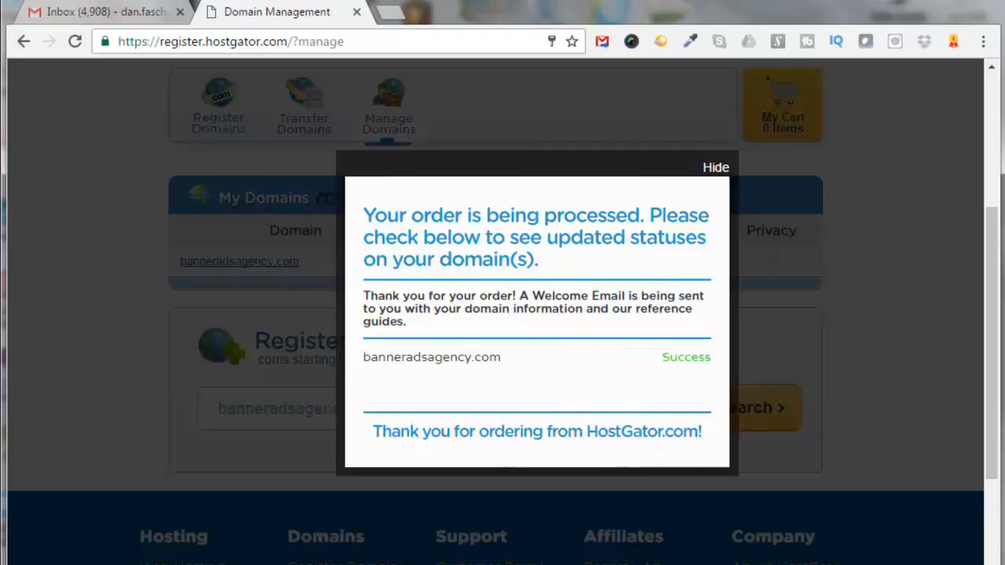
mouse_move(12, 271)
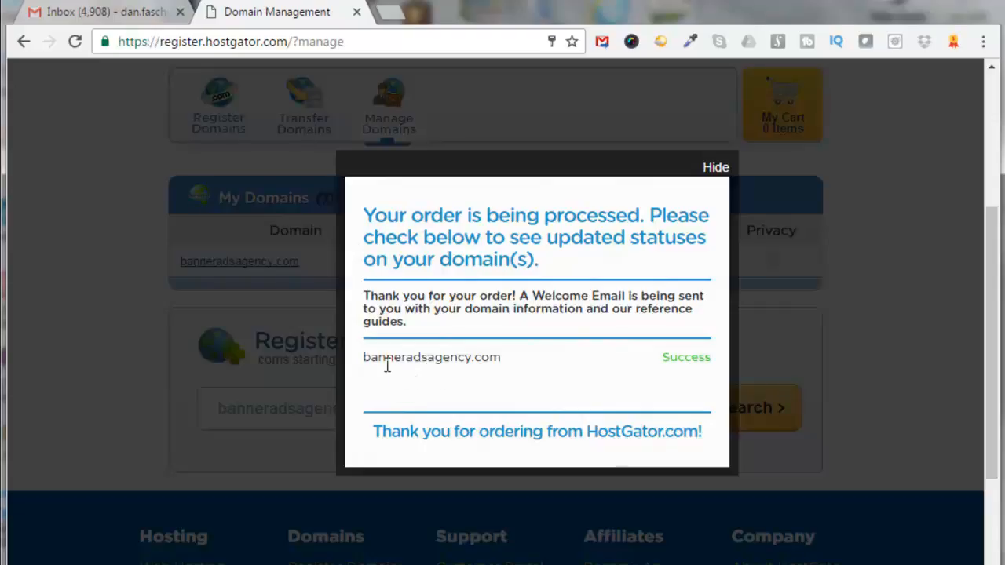
mouse_move(454, 374)
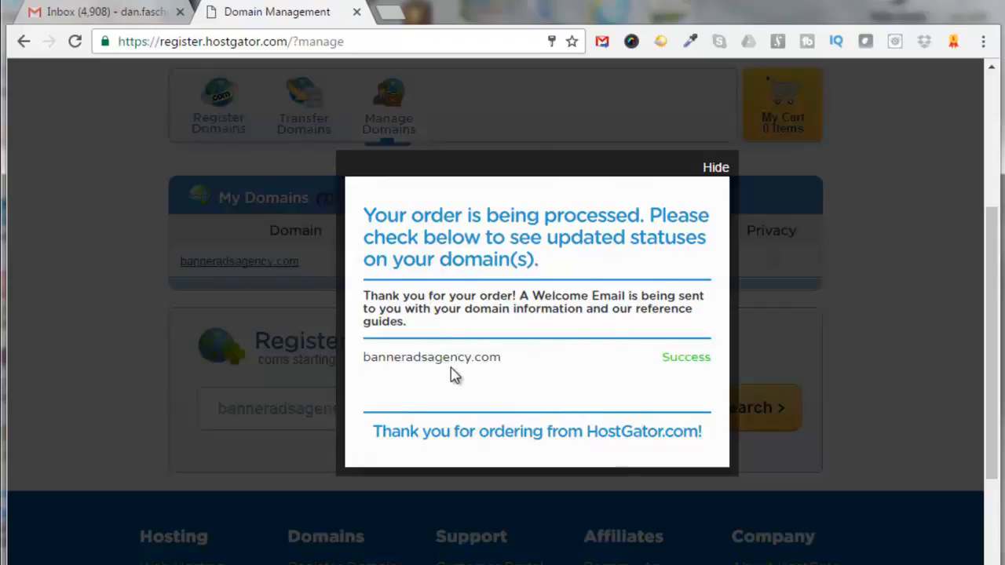
mouse_move(526, 375)
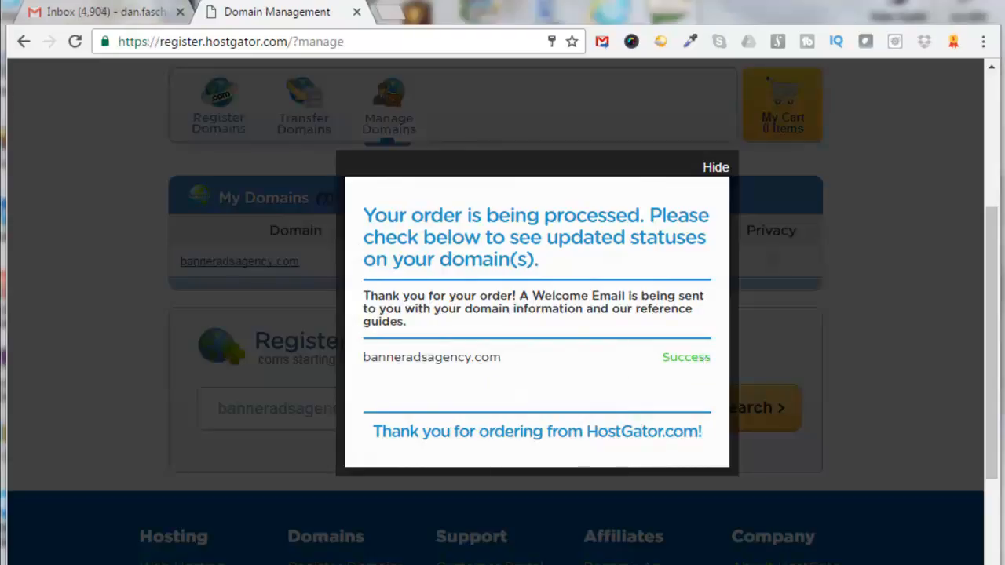
mouse_move(79, 89)
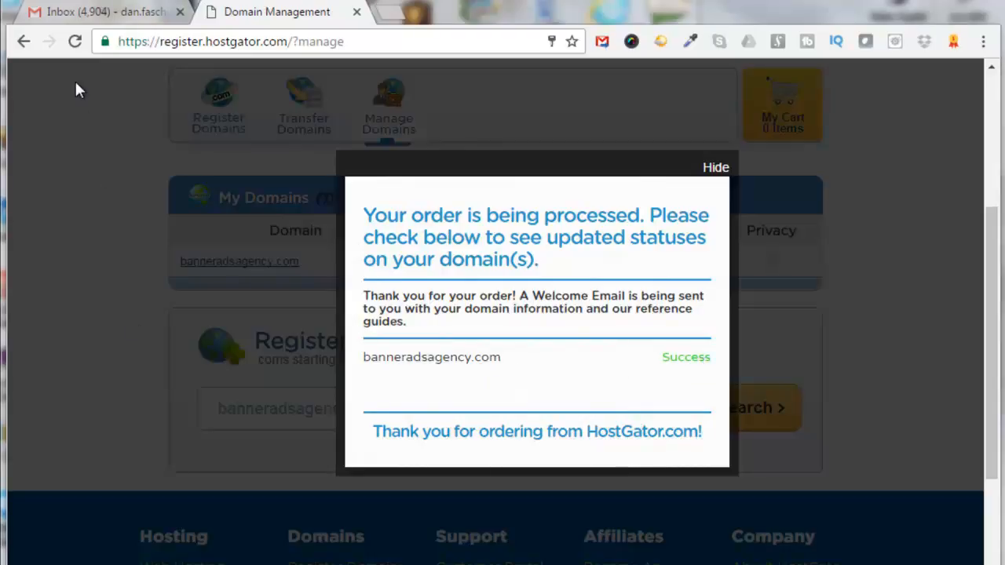
- Switch to Gmail to see the Hostgator.com Domain Order email
click(94, 12)
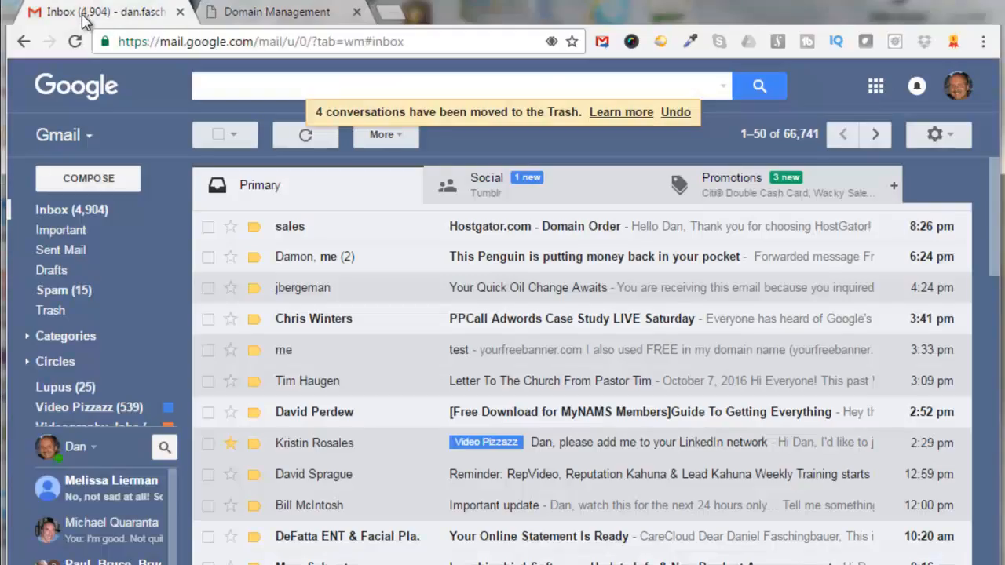
mouse_move(483, 241)
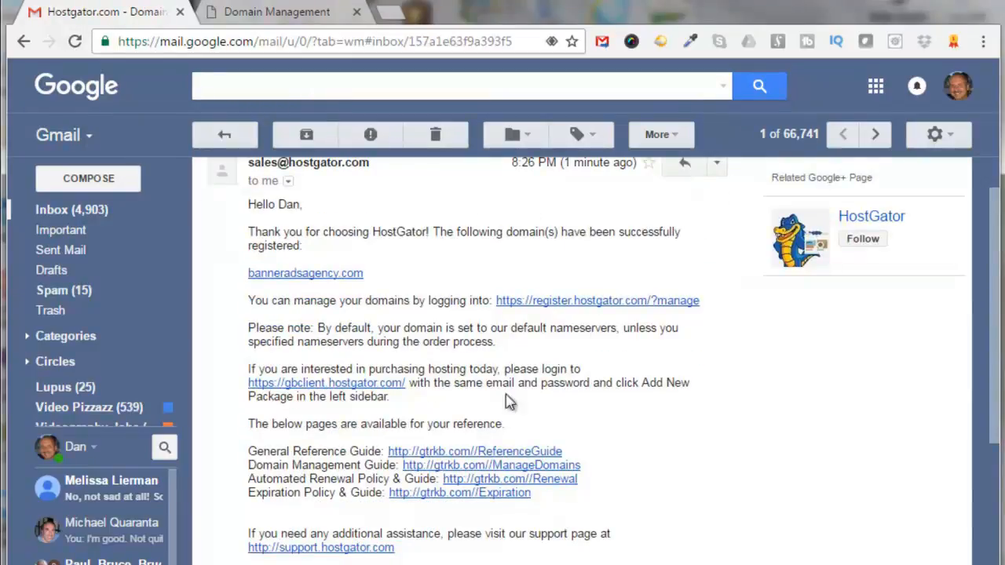
mouse_move(375, 287)
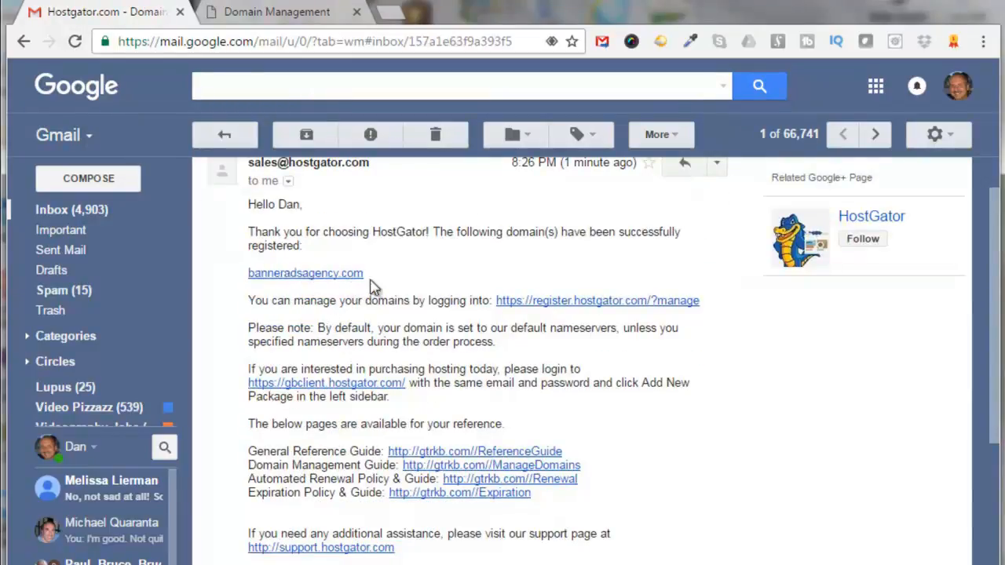
mouse_move(699, 328)
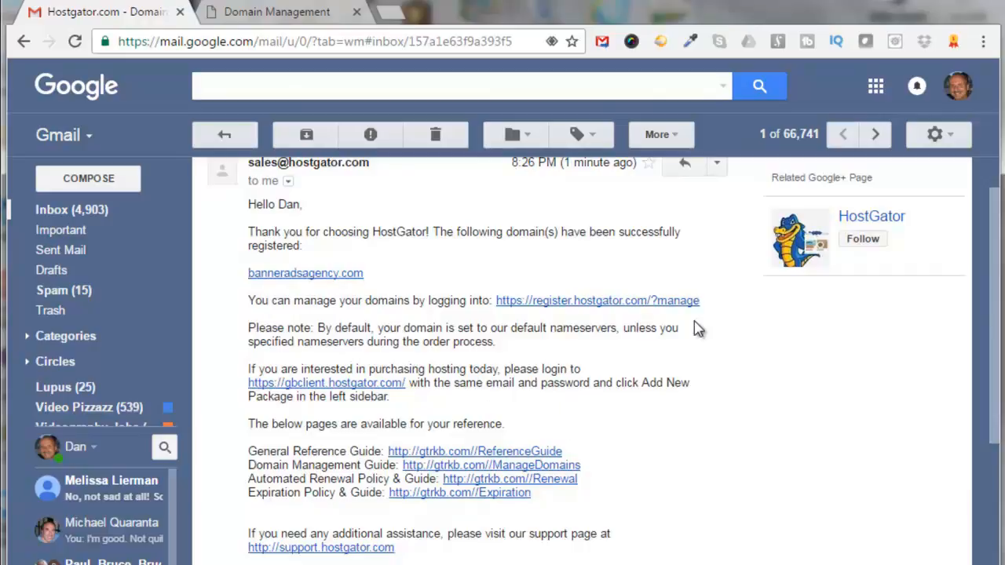
mouse_move(709, 333)
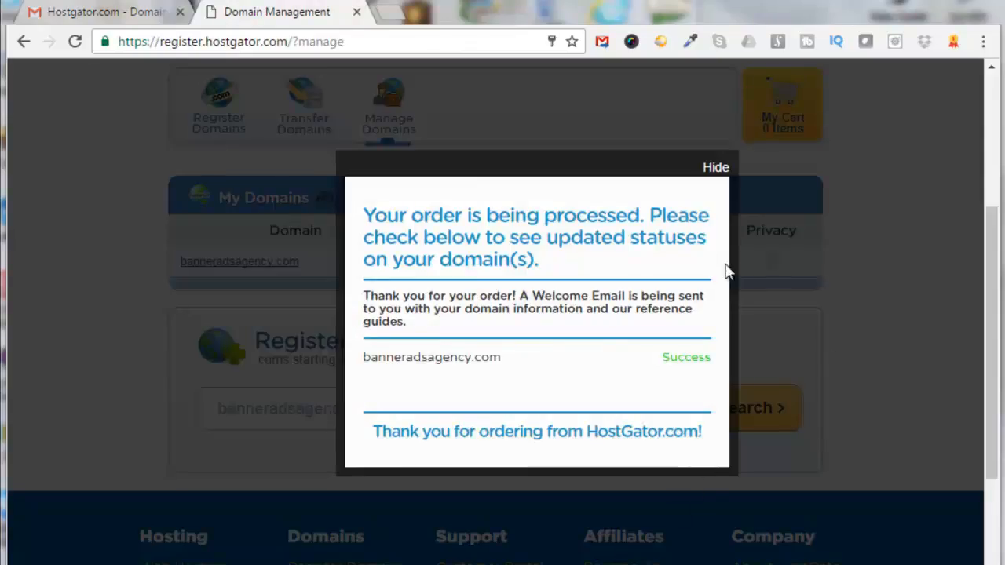
- Hide the order confirmation popup to reveal My Domains
click(715, 167)
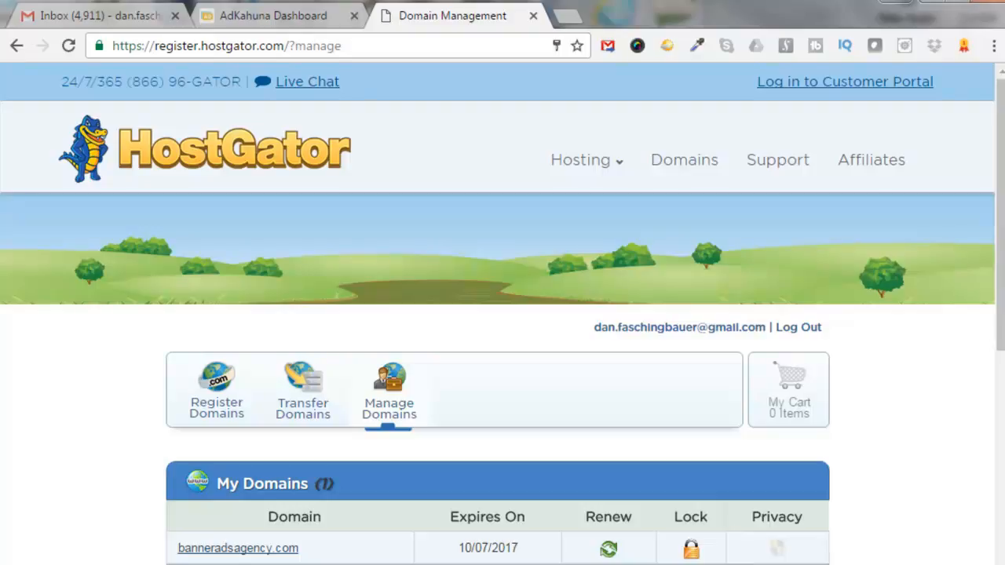
mouse_move(481, 272)
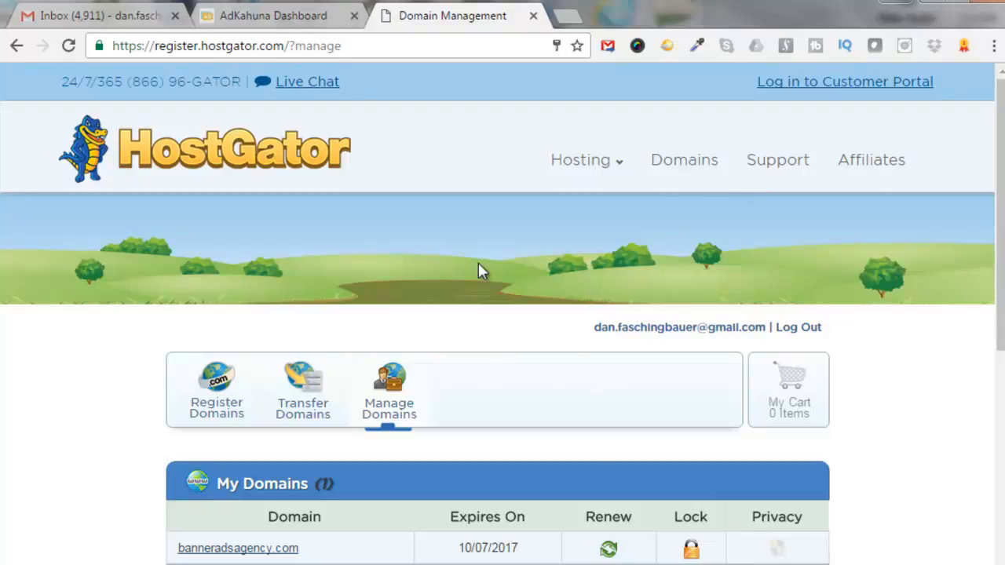
mouse_move(743, 165)
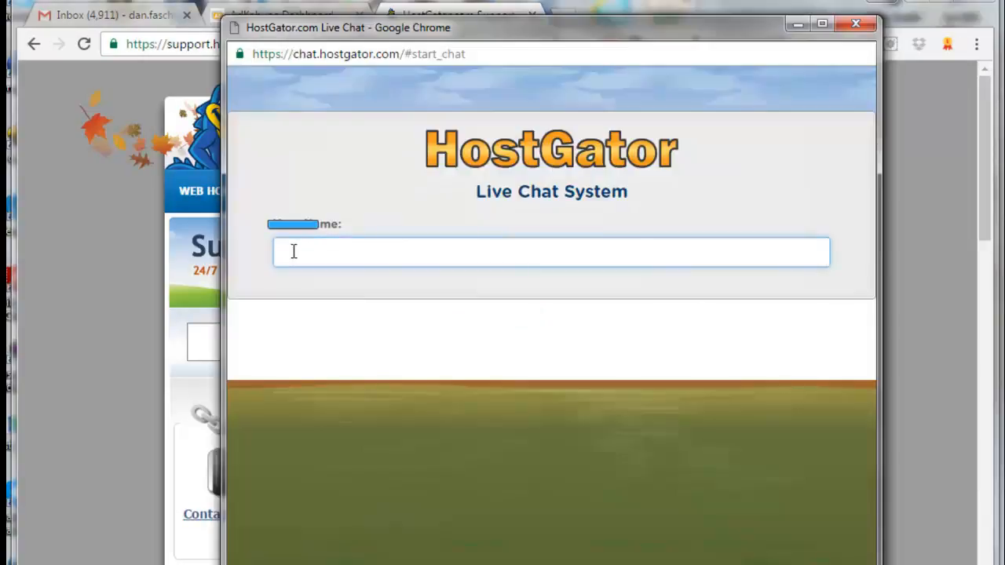
text(Dan Faschingbauer)
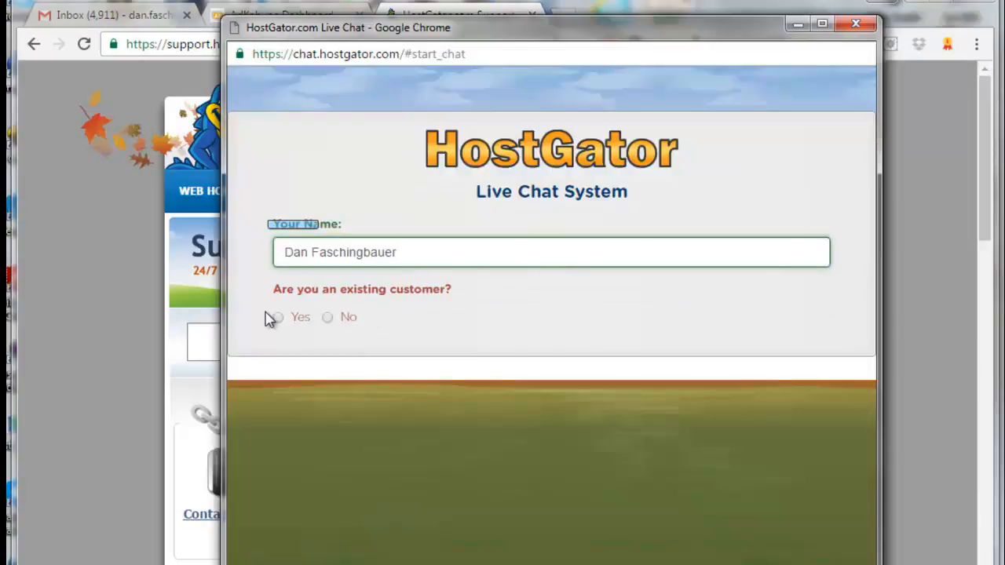
click(278, 317)
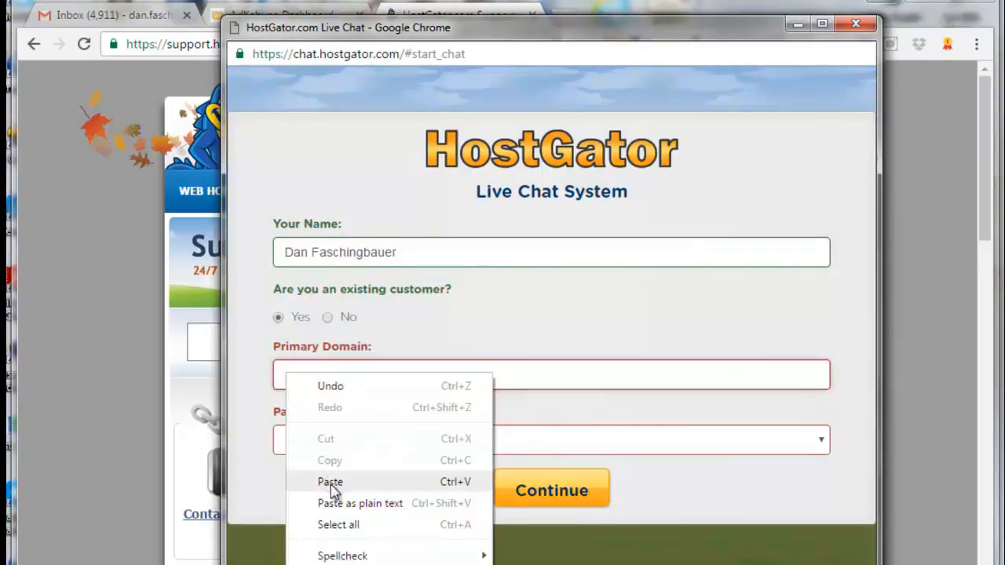
click(329, 481)
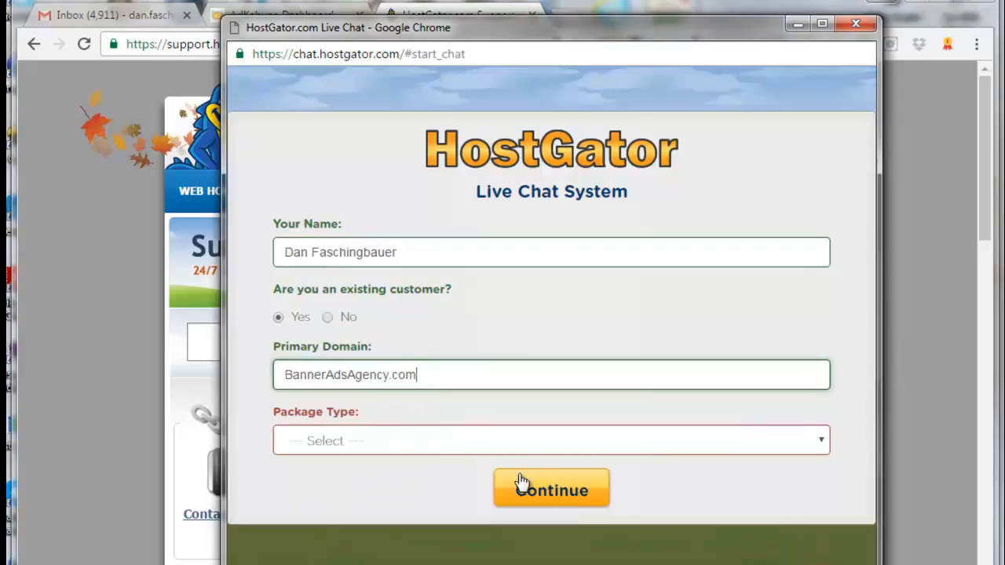
click(550, 441)
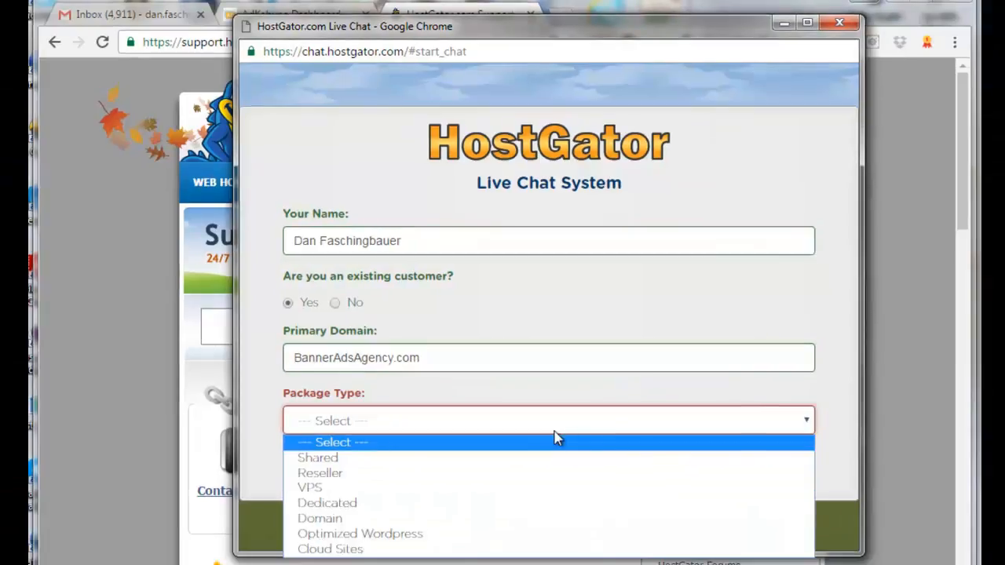
click(319, 518)
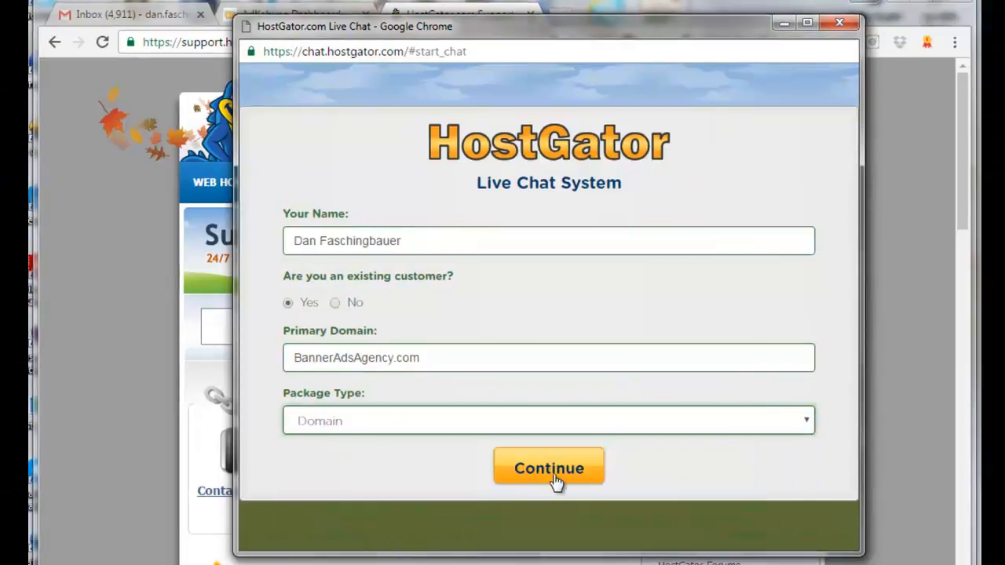
click(548, 468)
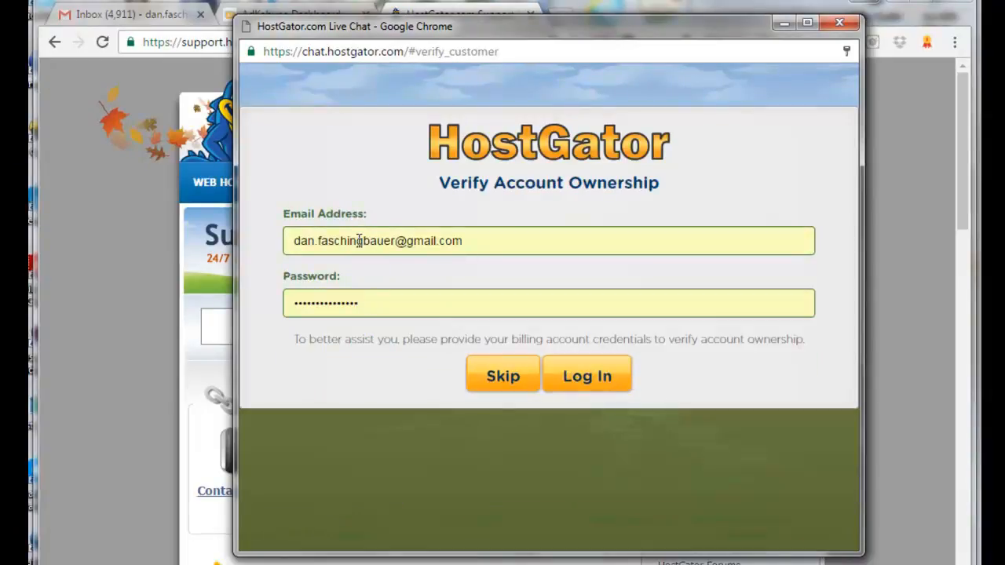
mouse_move(384, 273)
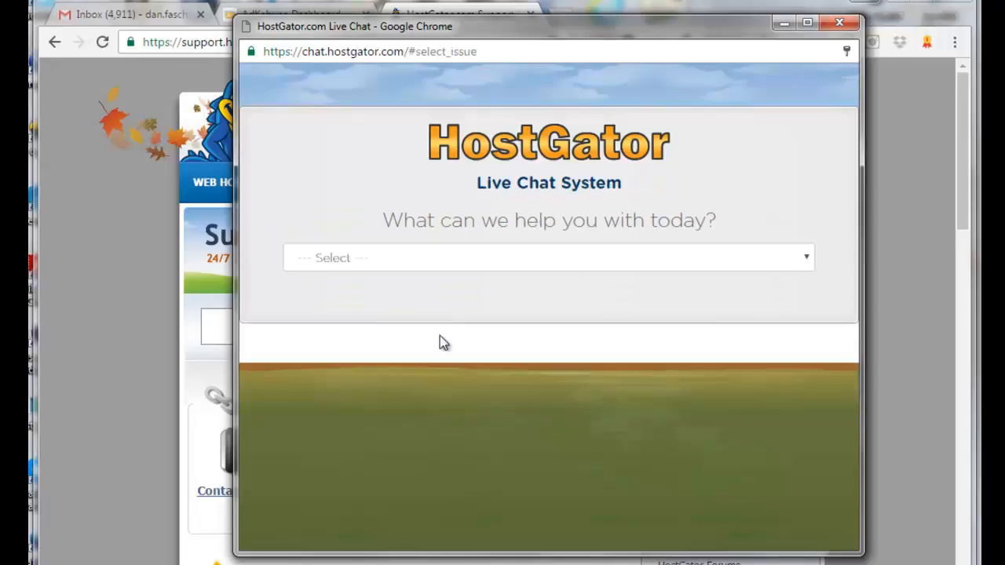
mouse_move(805, 261)
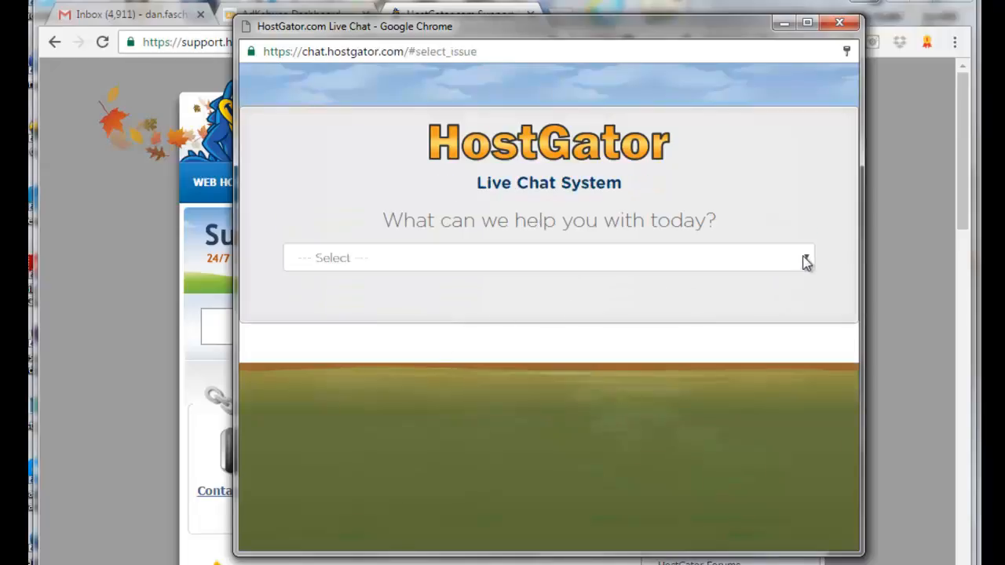
- Choose Domains > DNS Management as the topic and start the live chat
click(548, 258)
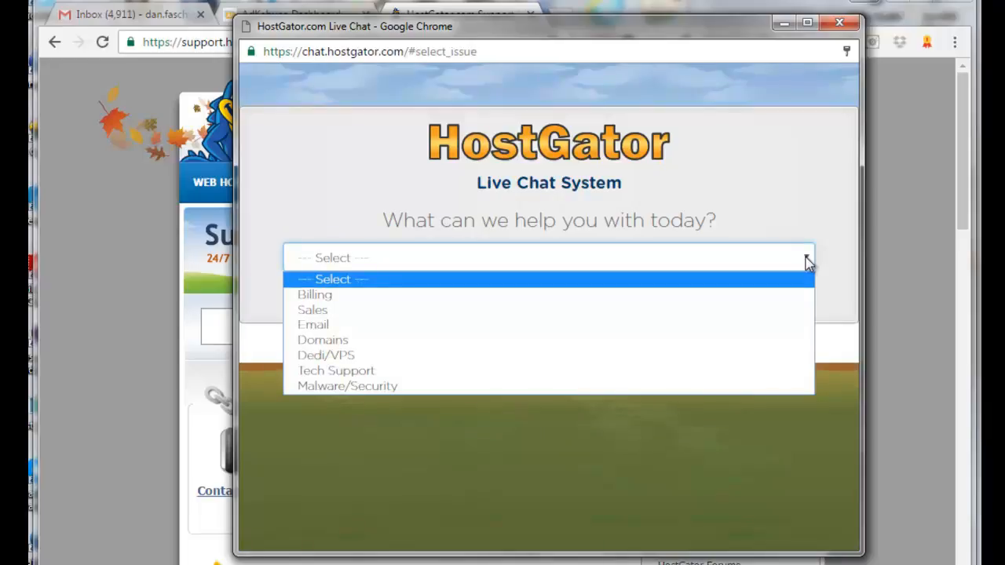
mouse_move(322, 340)
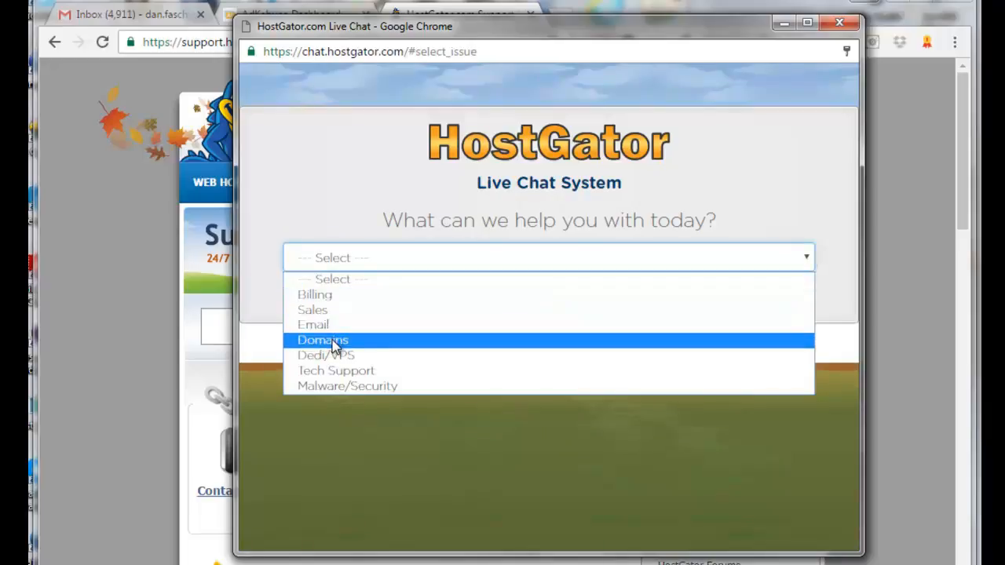
click(322, 340)
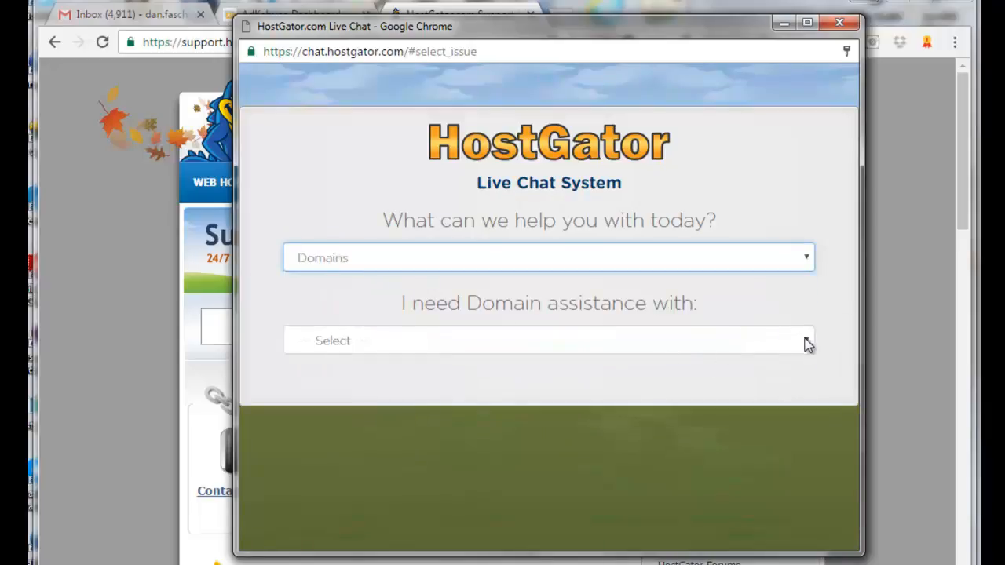
click(549, 340)
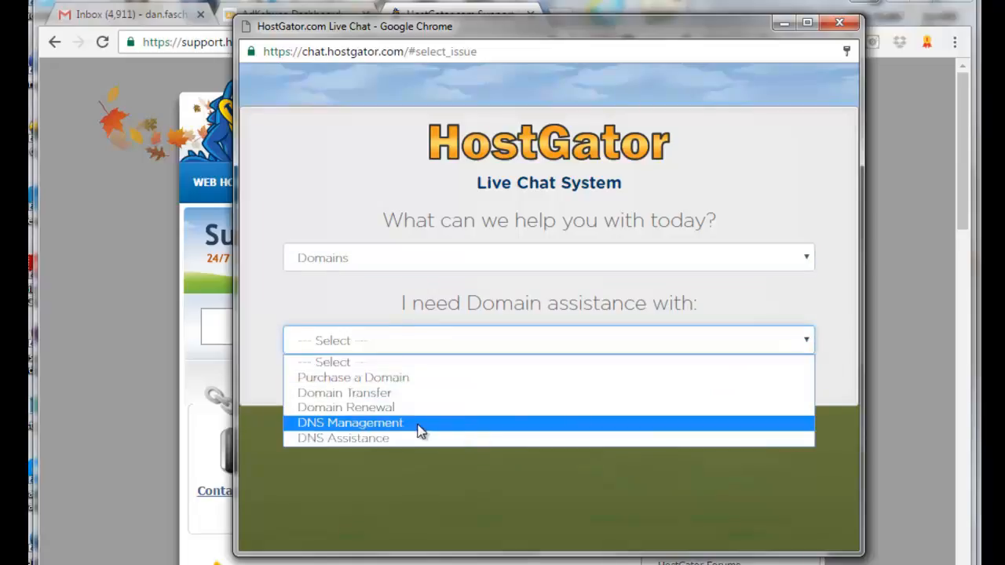
click(349, 422)
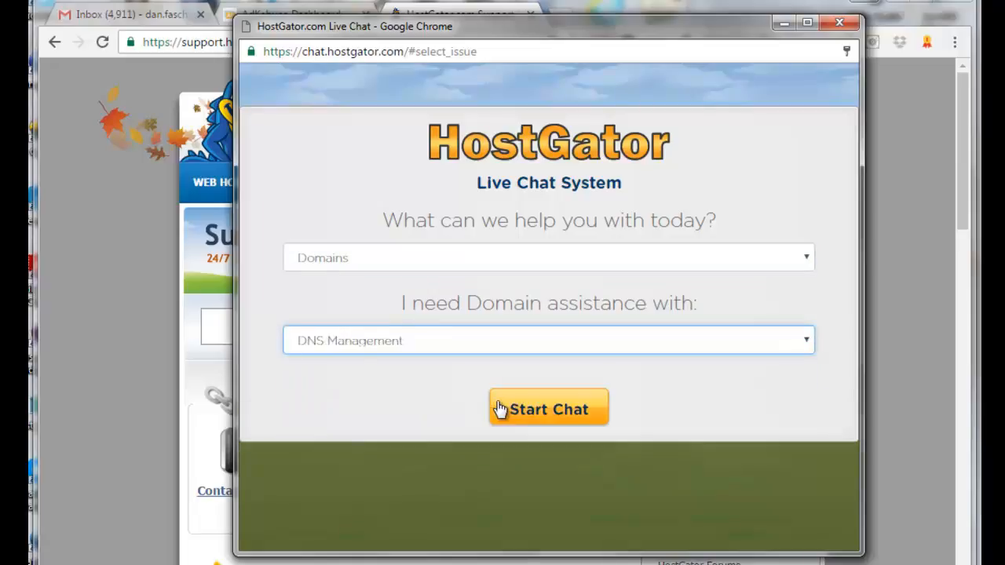
click(549, 408)
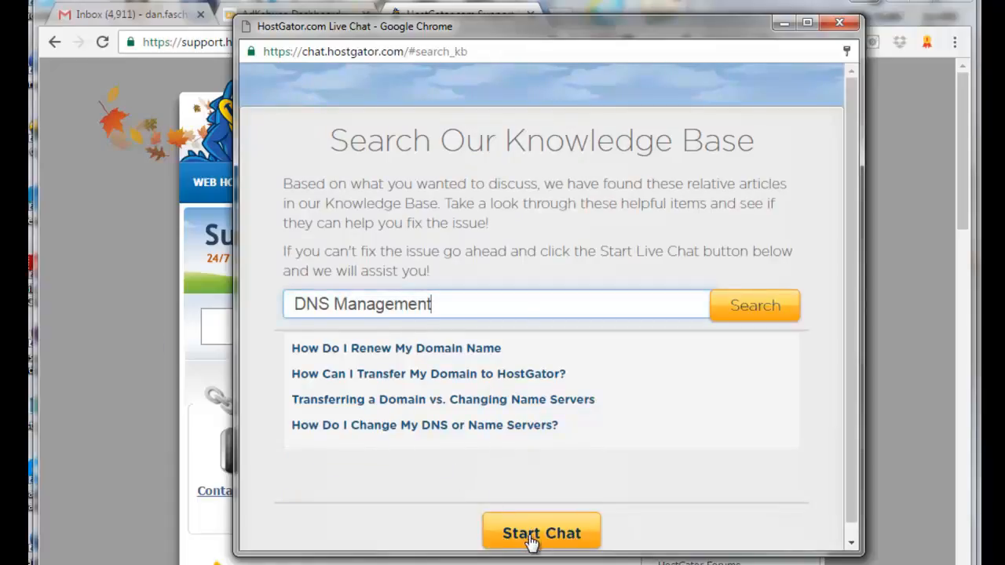
click(541, 533)
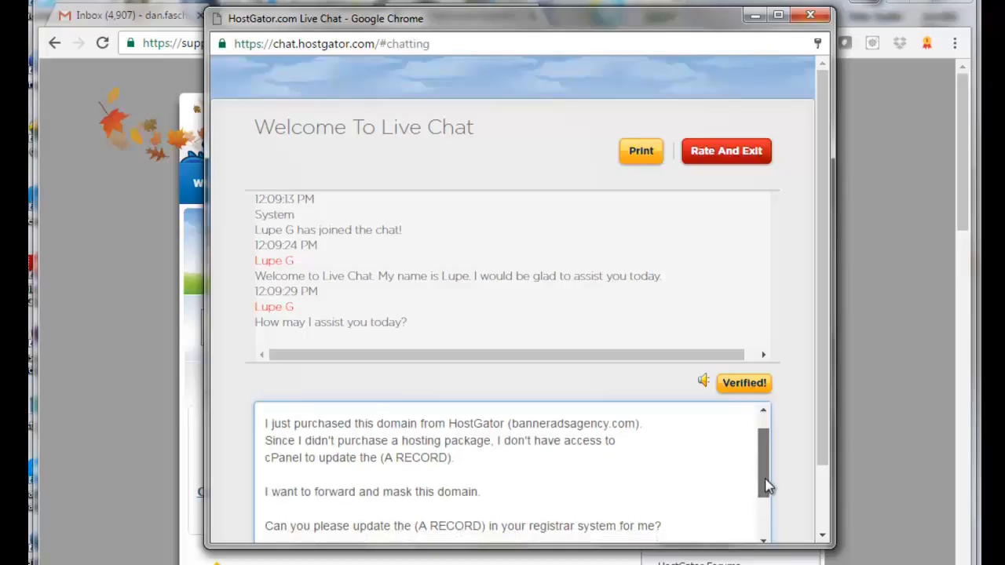
- Send the request to point banneradsagency.com's A record to 52.206.112.104
scroll(down, 3)
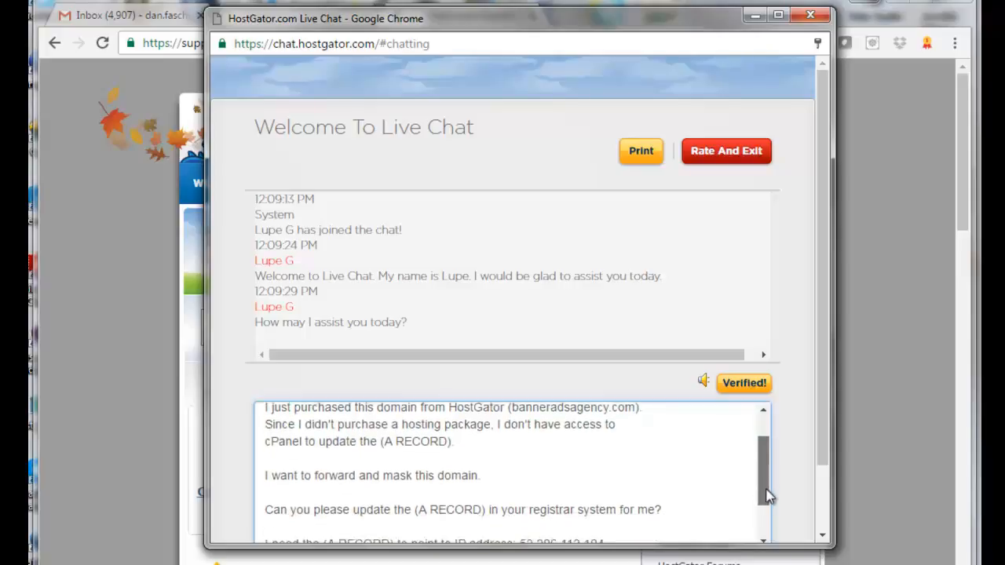
scroll(down, 3)
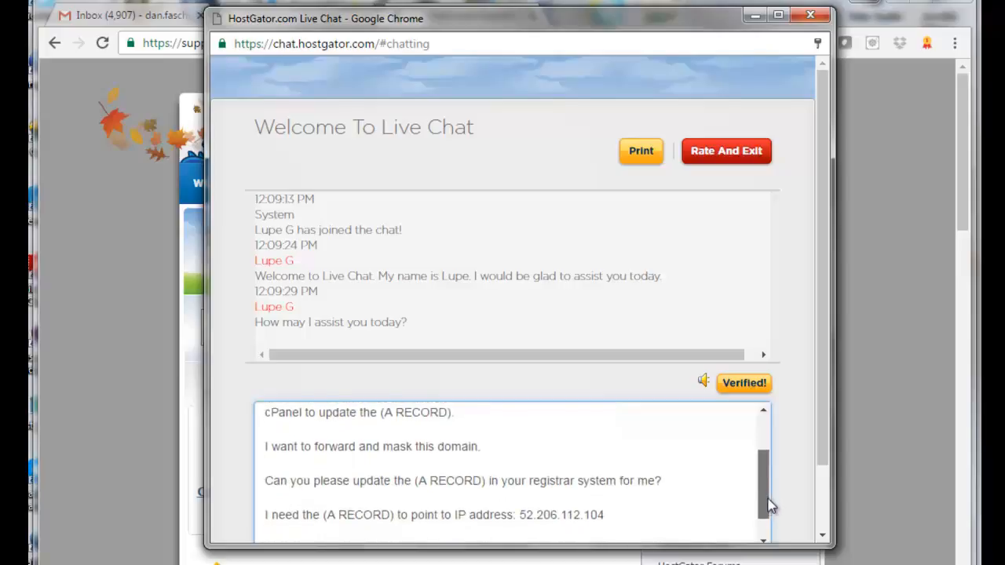
scroll(down, 3)
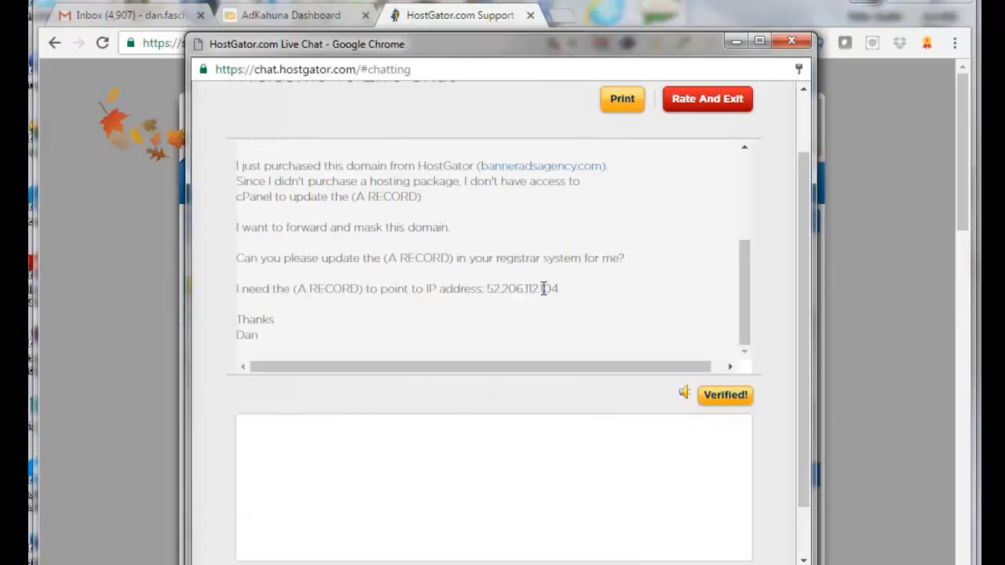
click(290, 15)
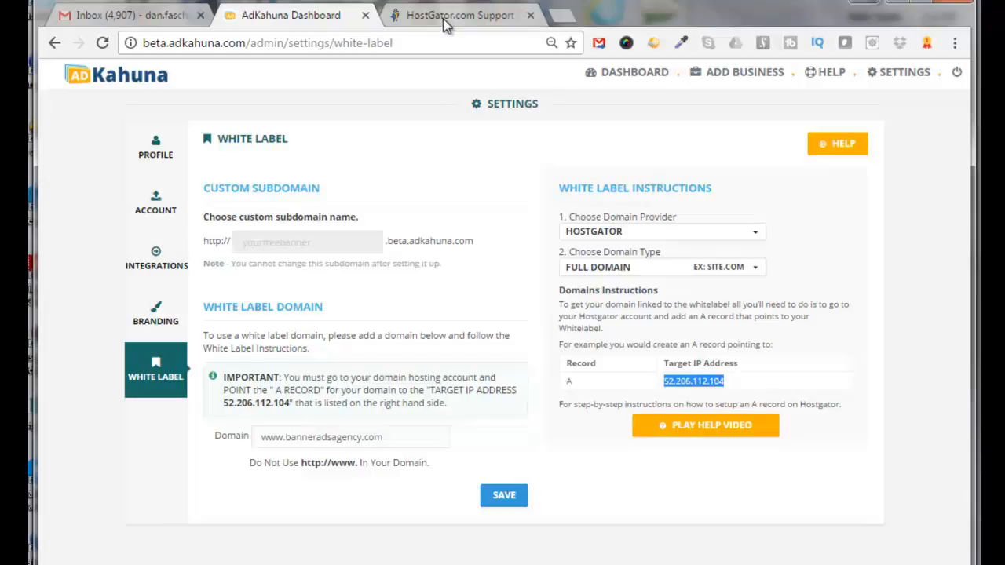
- Return to the HostGator.com Support chat tab after checking the AdKahuna target IP
click(459, 15)
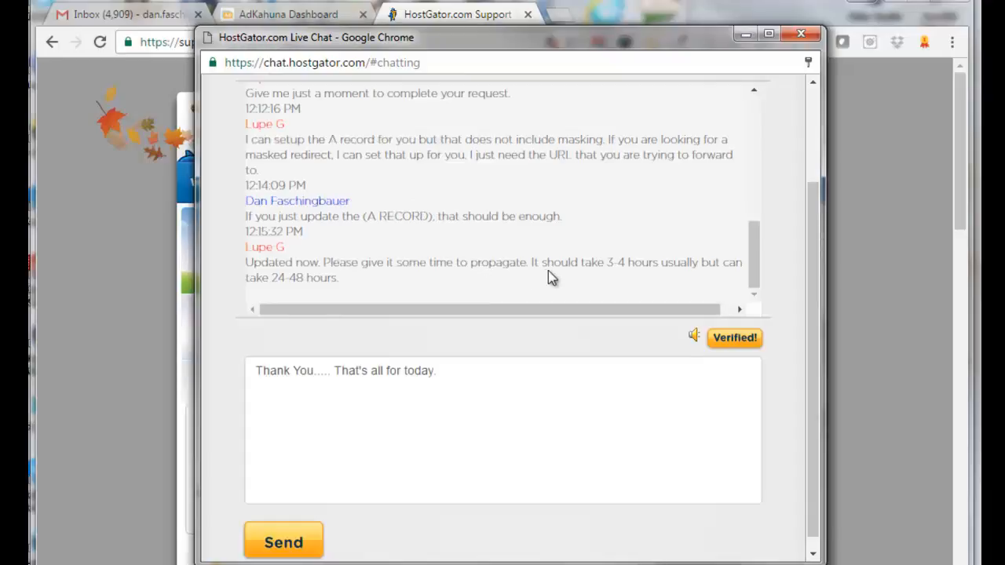
mouse_move(632, 282)
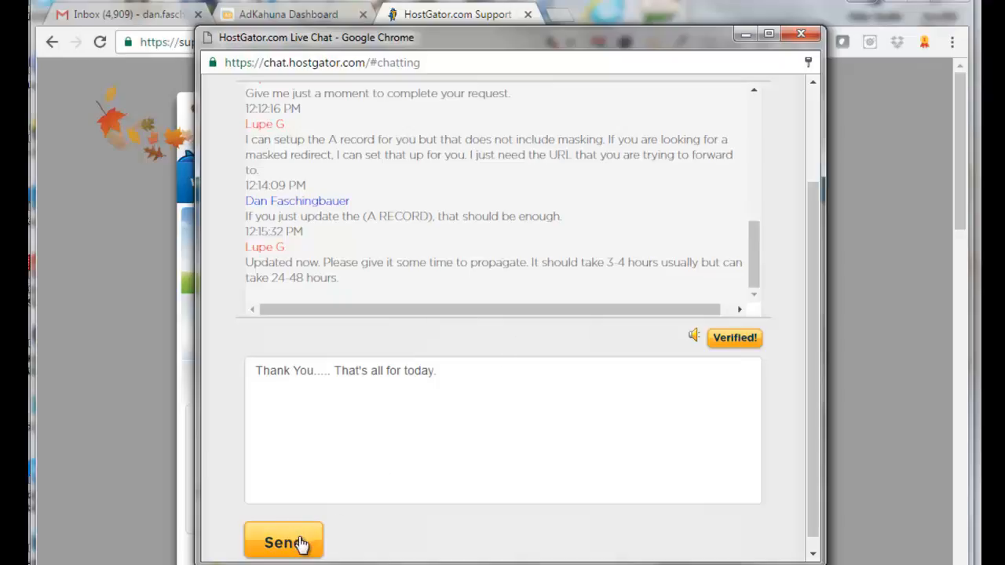
- Send the agent a thank-you, end the chat, submit the one-contact survey, and close the window
click(282, 540)
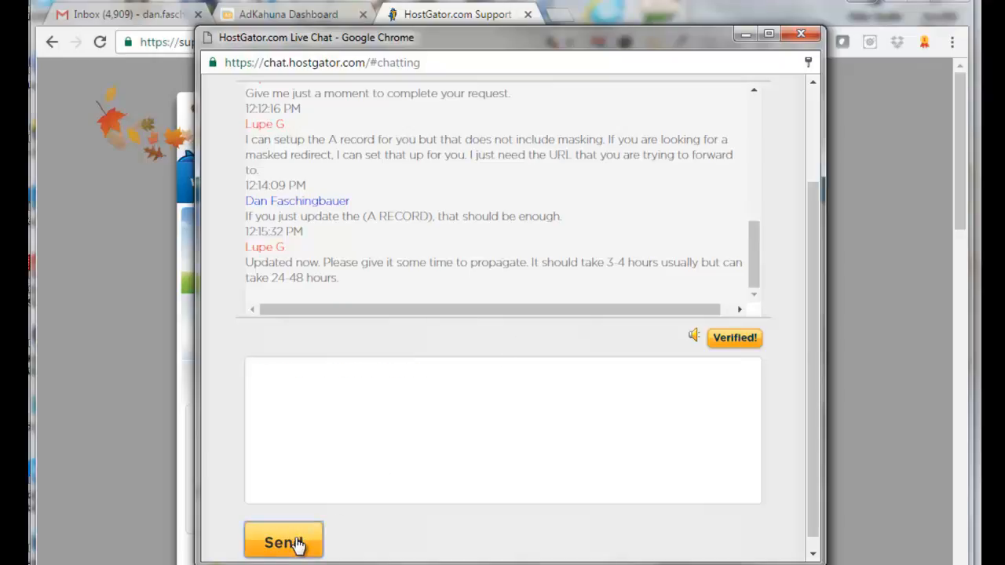
click(283, 541)
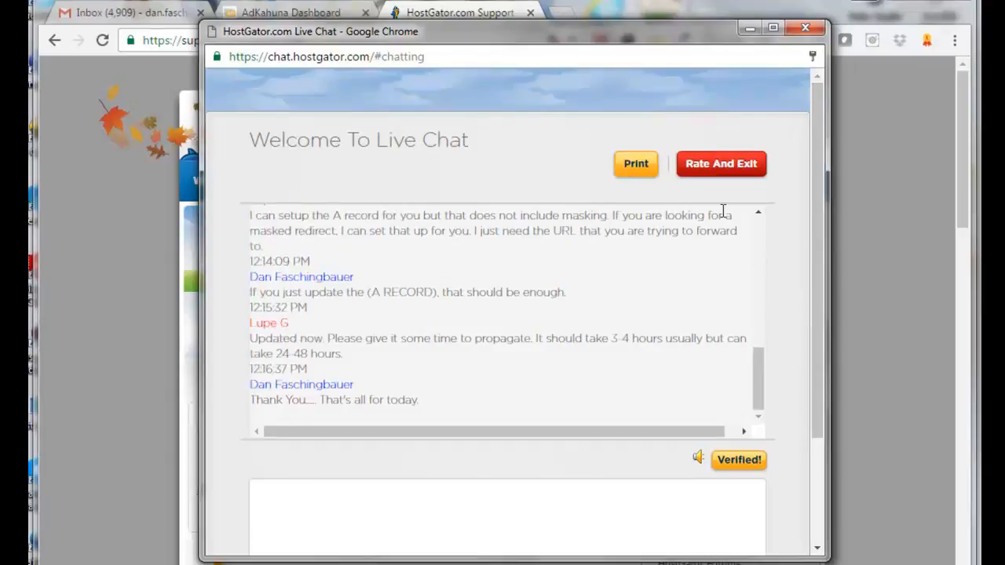
click(721, 163)
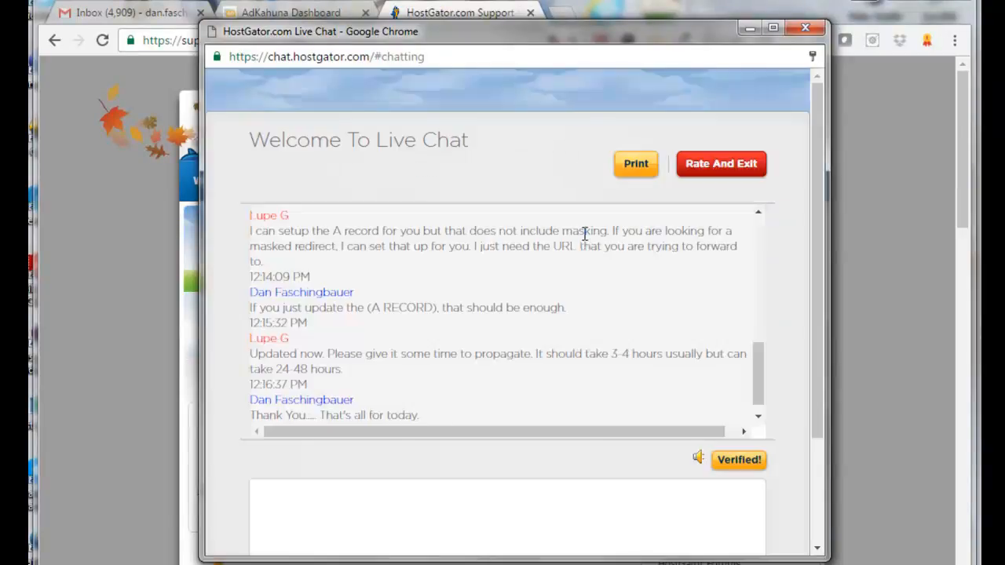
click(720, 163)
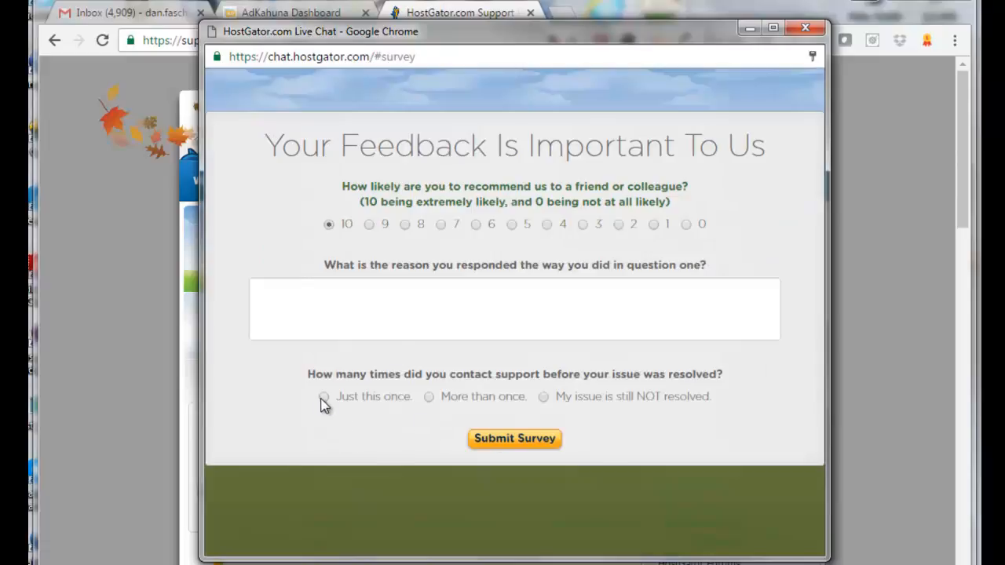
click(515, 438)
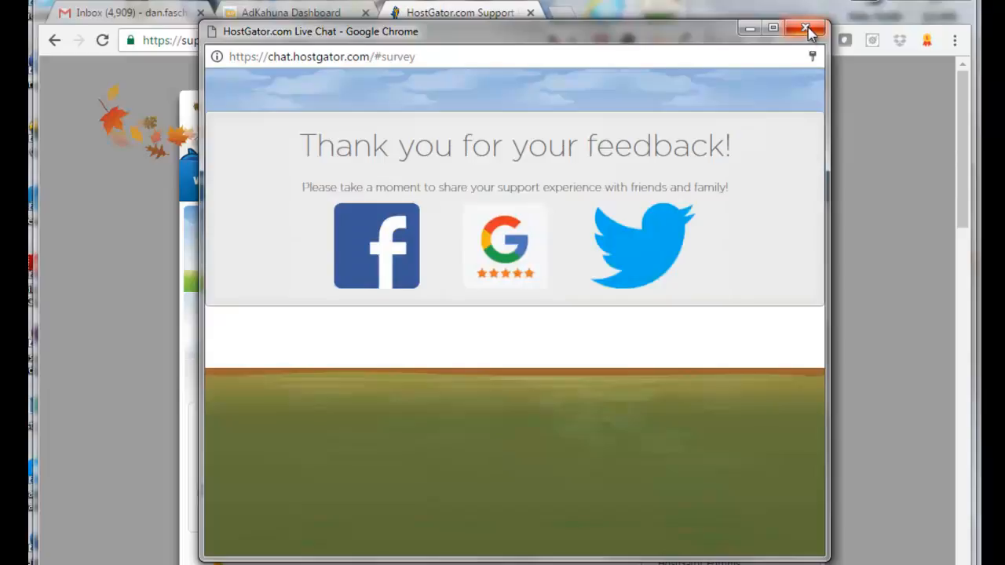
click(809, 29)
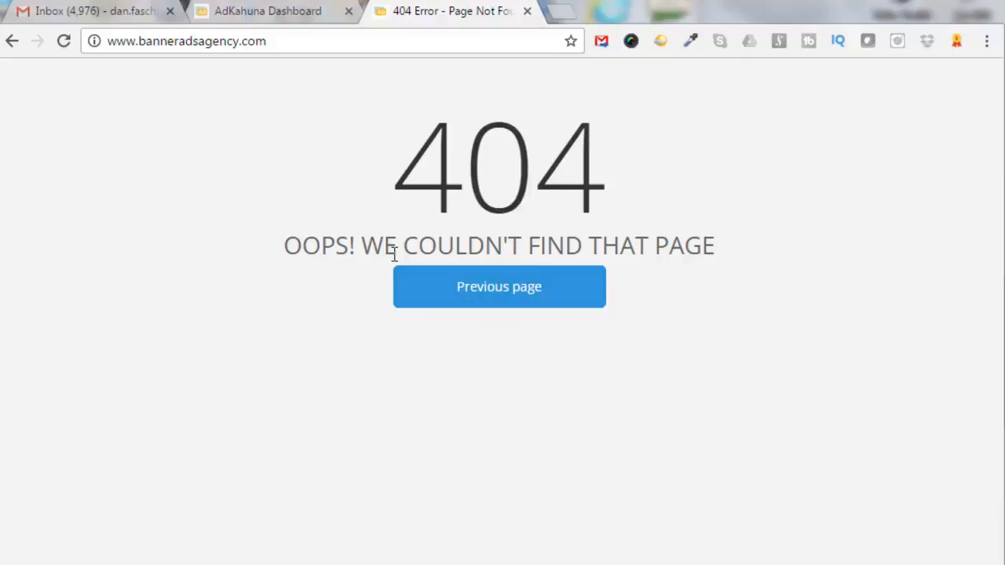
mouse_move(329, 307)
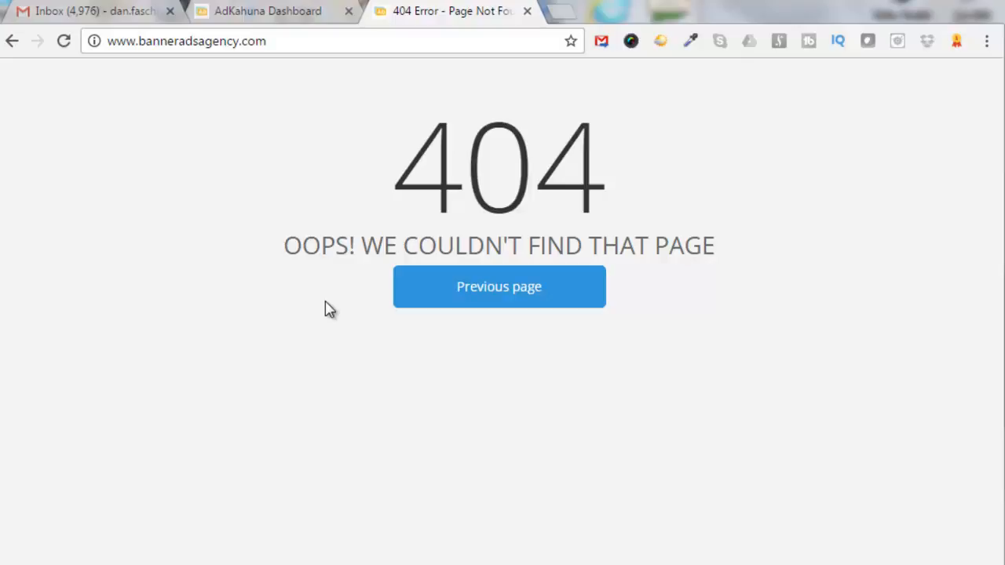
click(498, 287)
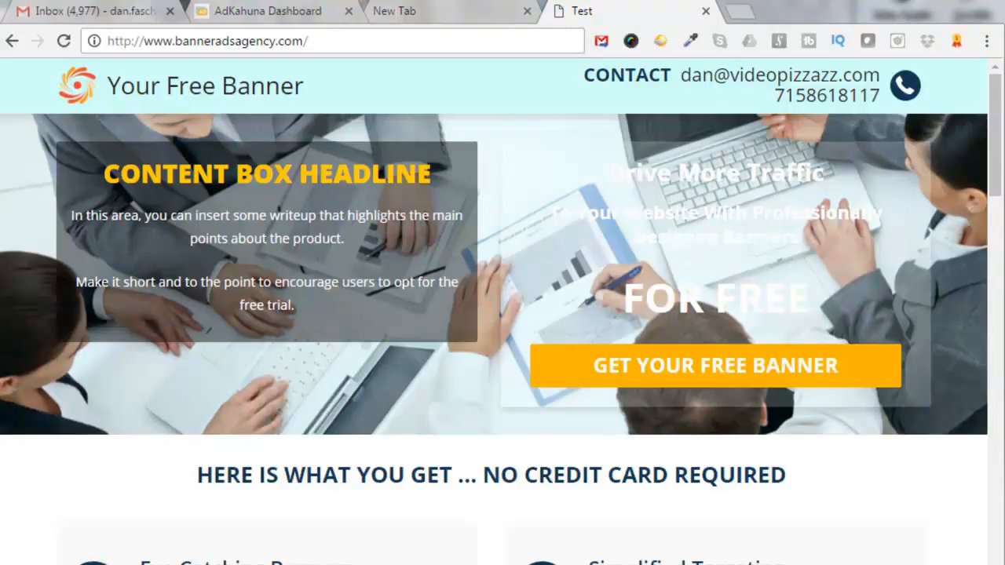
mouse_move(471, 542)
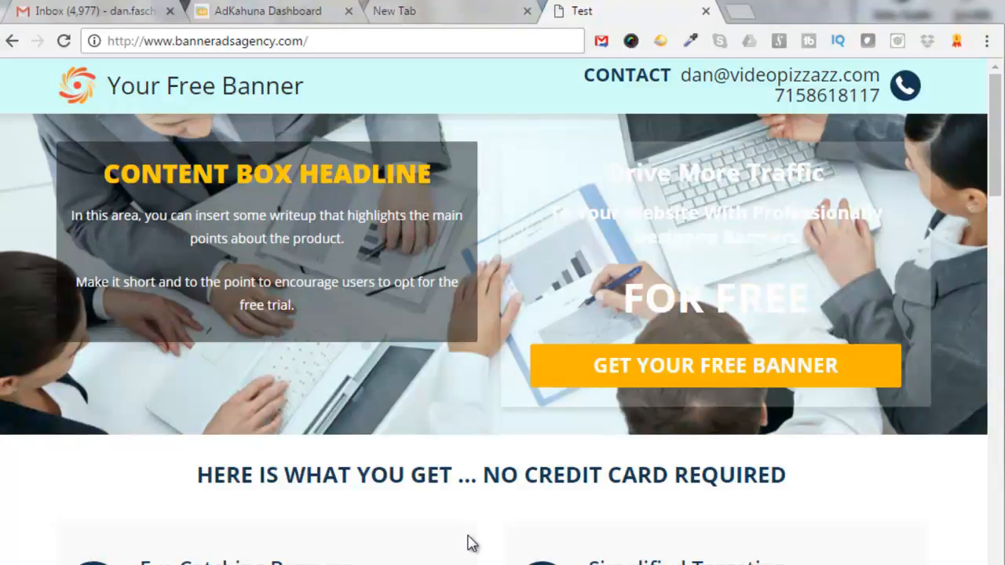